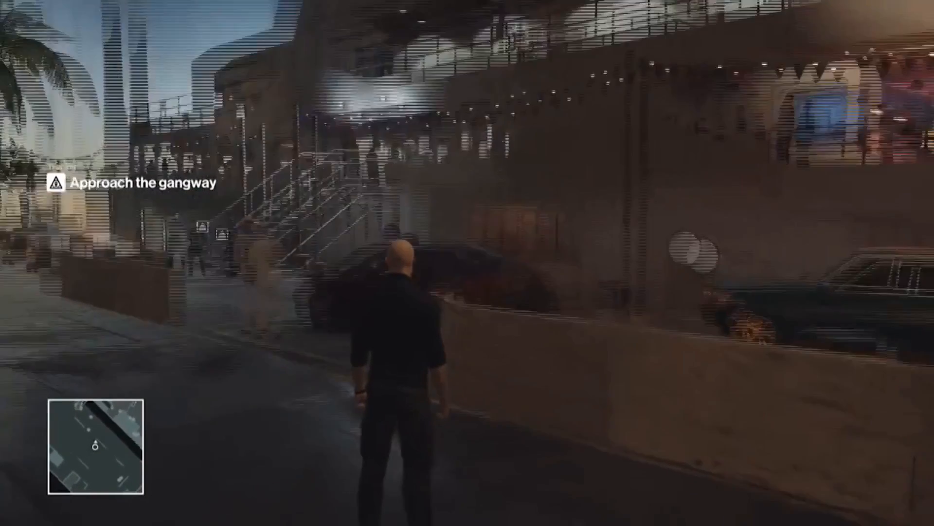
Step: Walk Agent 47 forward along the dock past the parked car to the yacht's gangway stairs
key("w")
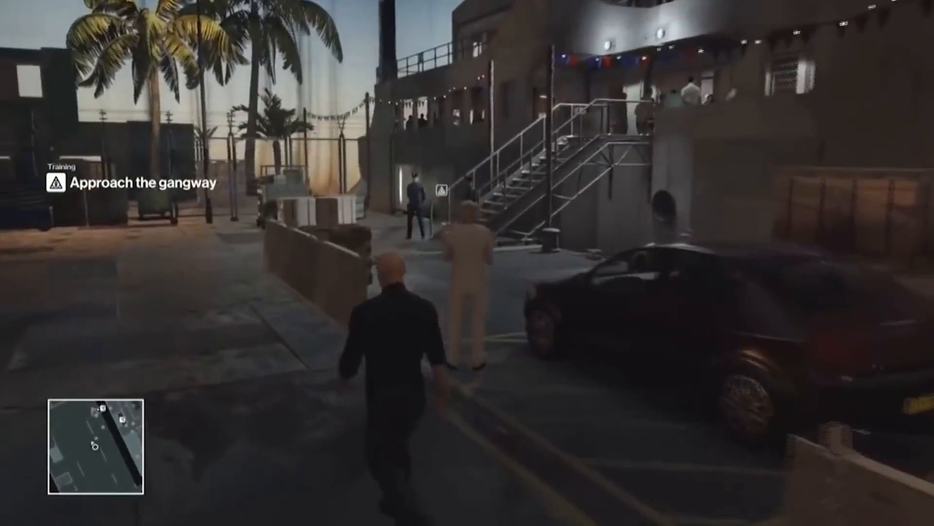